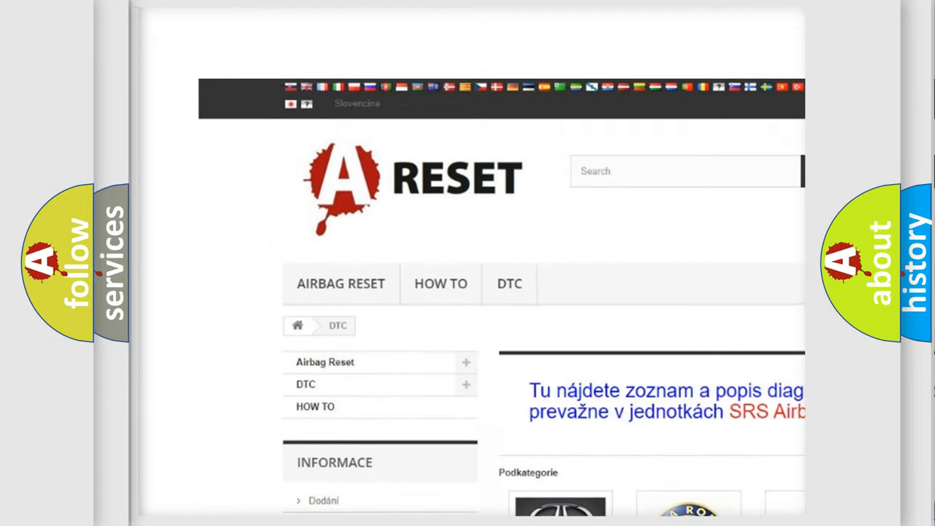
Step: Open the Infiniti DTC code list from the brand grid, scan the codes starting at B0002, and return to the top
{"action": "scroll", "scroll_direction": "down", "scroll_amount": 3}
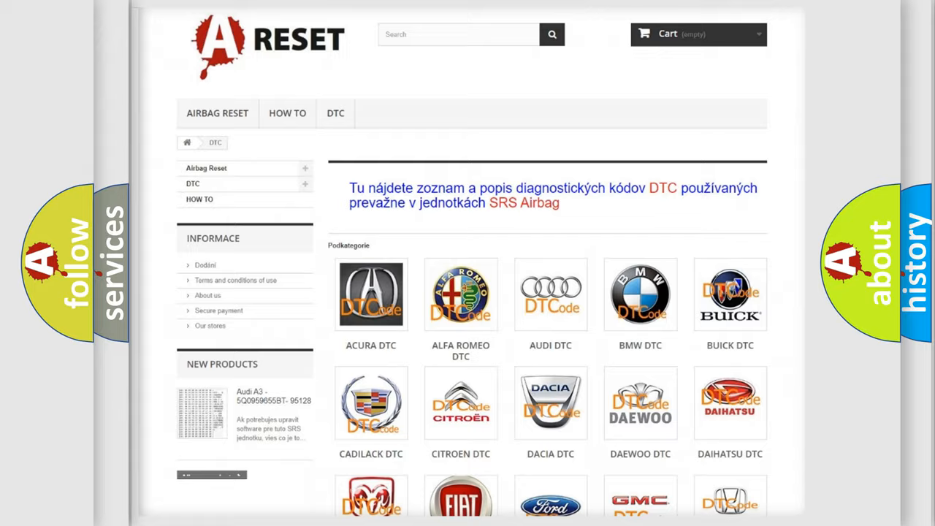
{"action": "scroll", "scroll_direction": "down", "scroll_amount": 3}
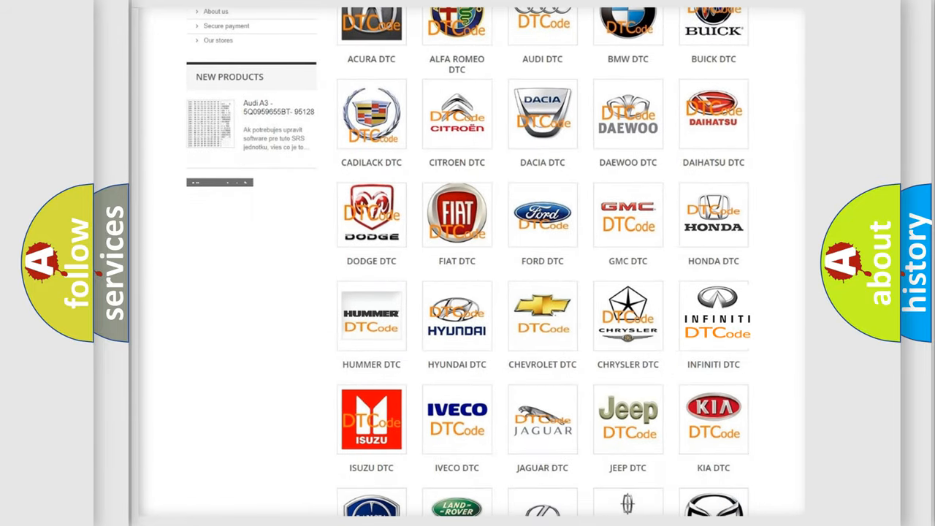
{"action": "left_click", "coordinate": [712, 316]}
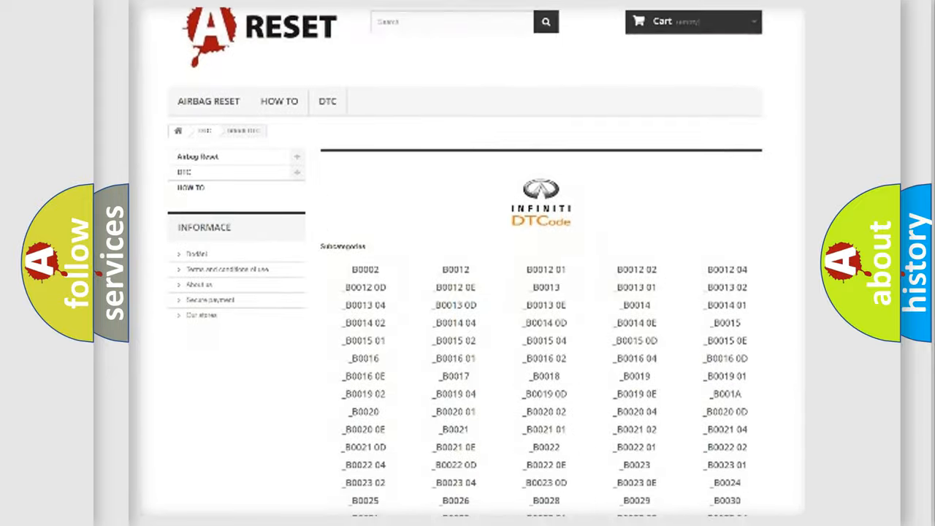
{"action": "scroll", "scroll_direction": "down", "scroll_amount": 3}
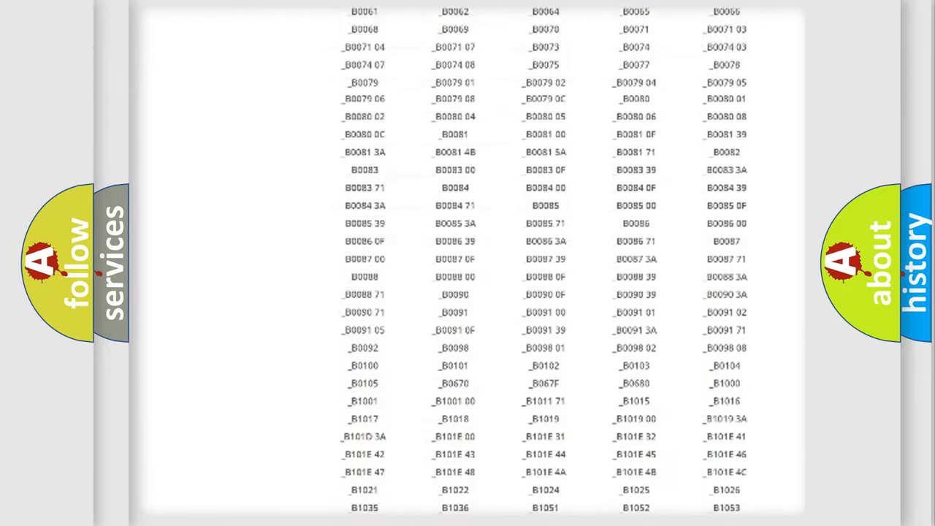
{"action": "scroll", "scroll_direction": "up", "scroll_amount": 3}
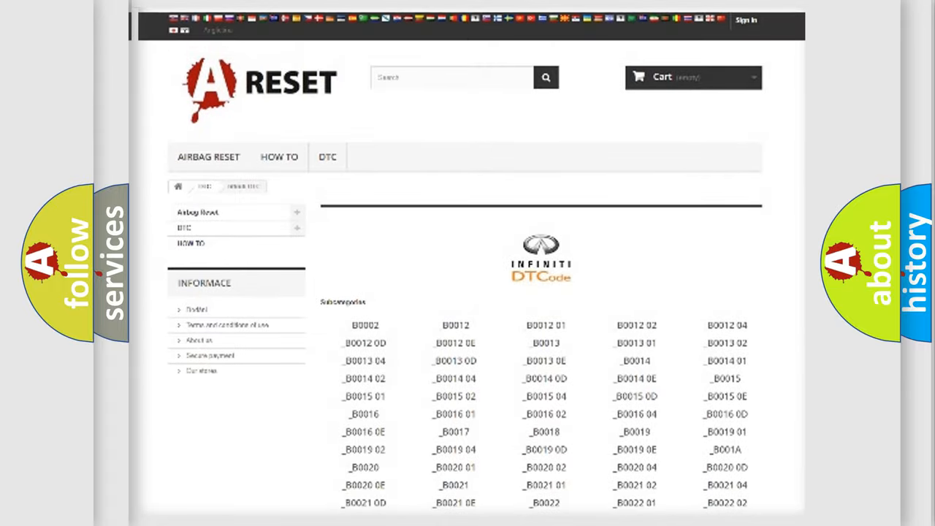